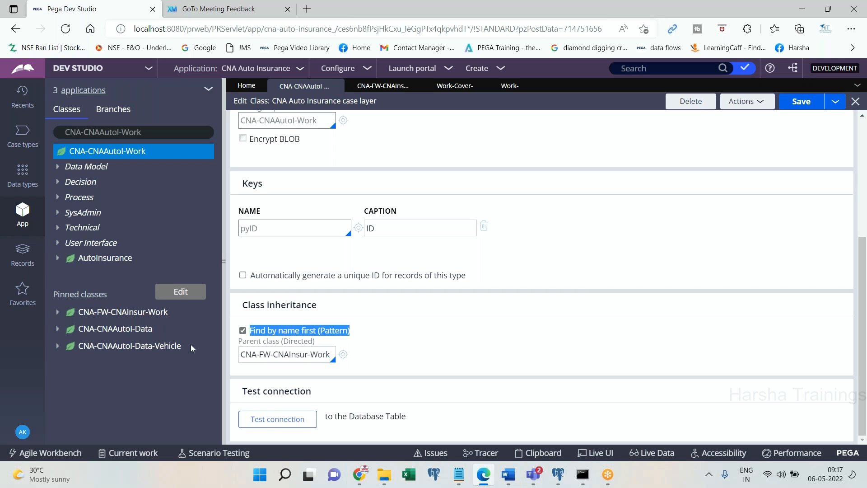
Open the operator menu from the avatar in the left navigation
click(23, 432)
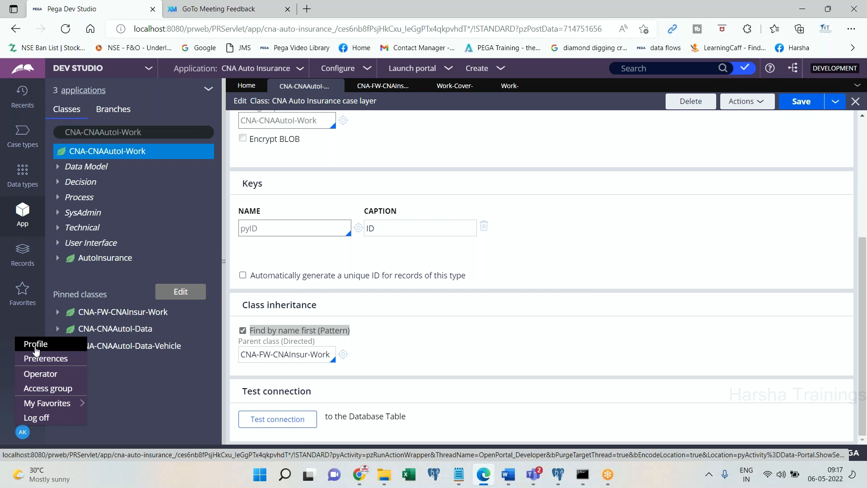
View the operator profile's rulesets and application rulesets, then return to CNA-CNAAutoI-Work
click(34, 343)
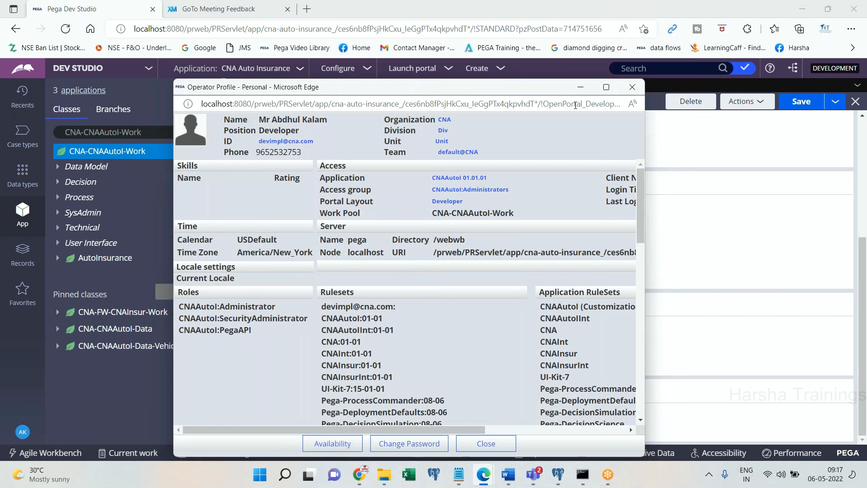
click(606, 87)
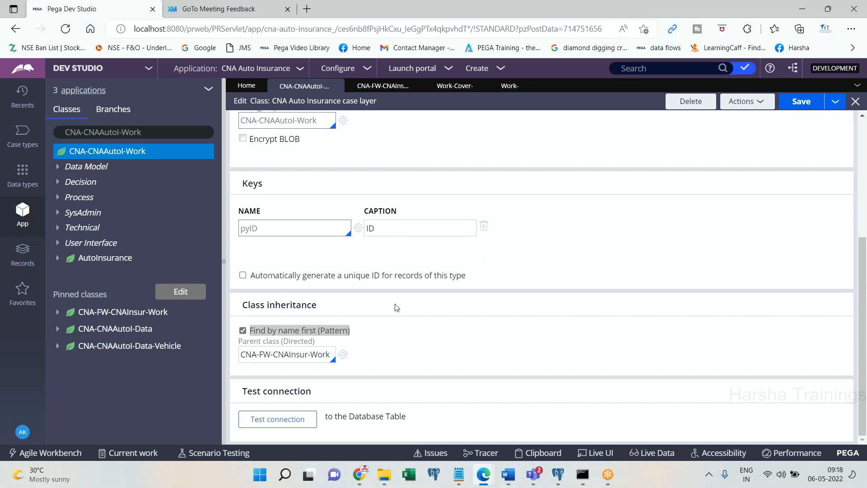
Open the CNA Auto Insurance application and highlight rulesets CNAAutoI, CNAAutoIInt and CNAInt 01-01
click(299, 69)
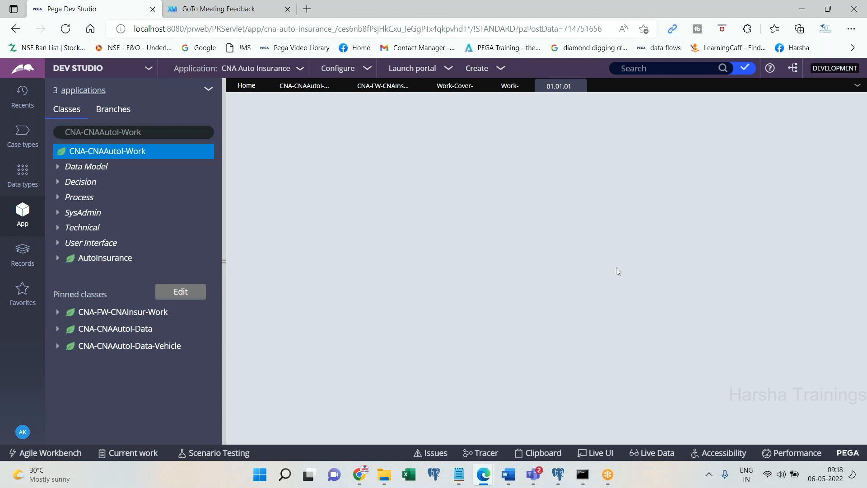
click(559, 86)
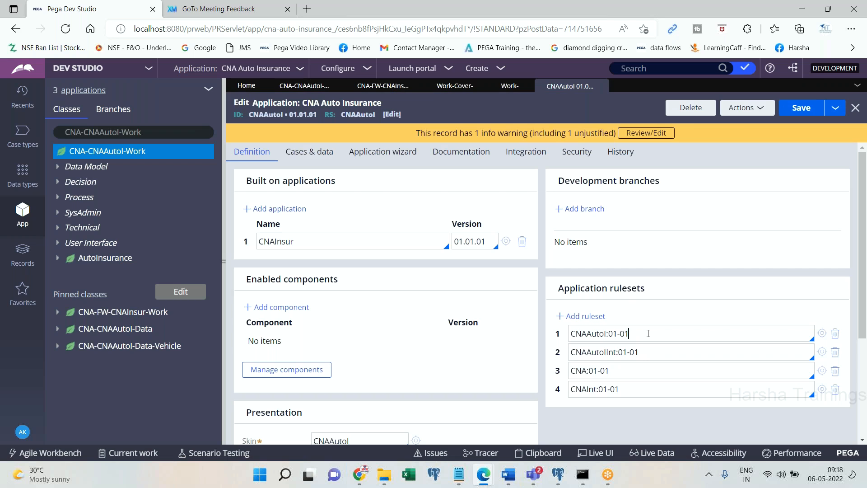
double_click(599, 333)
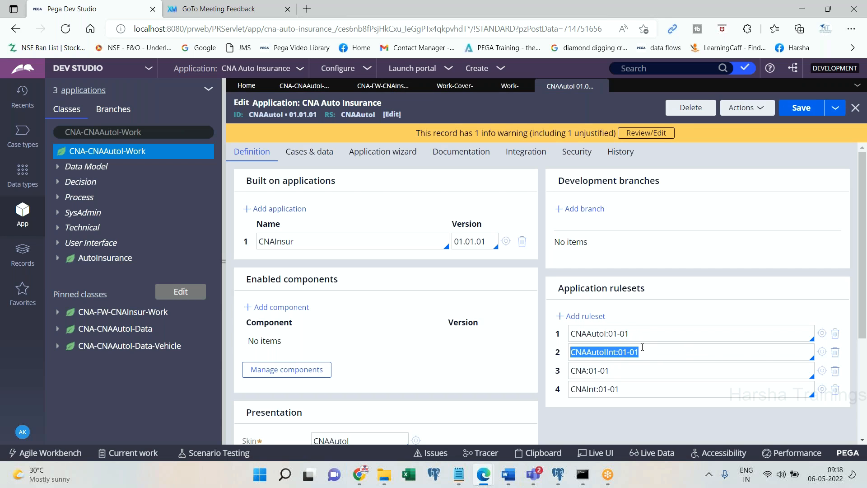
click(664, 389)
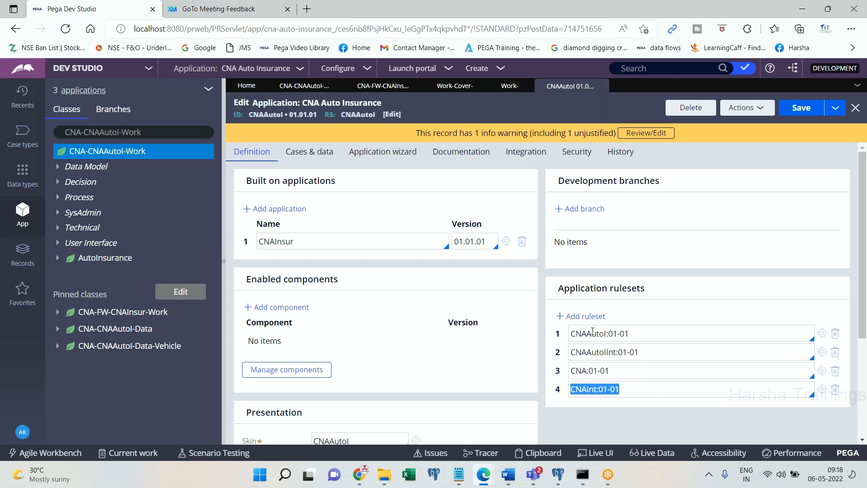
mouse_move(612, 289)
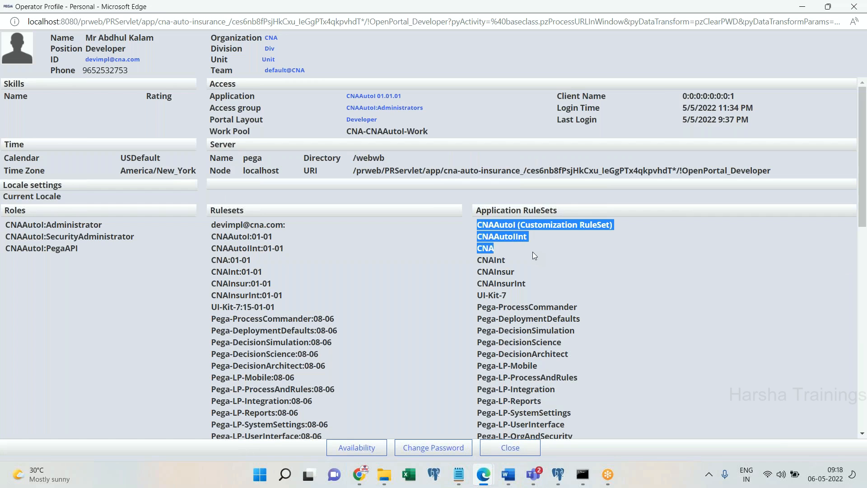
click(500, 283)
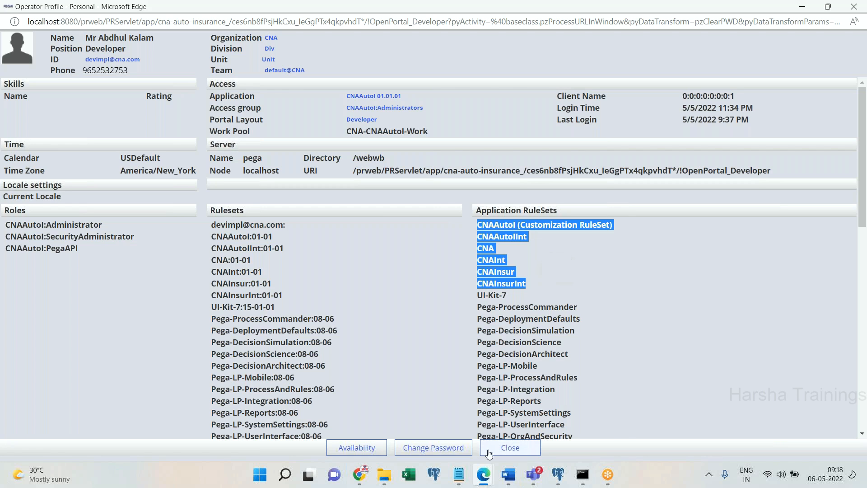
mouse_move(557, 185)
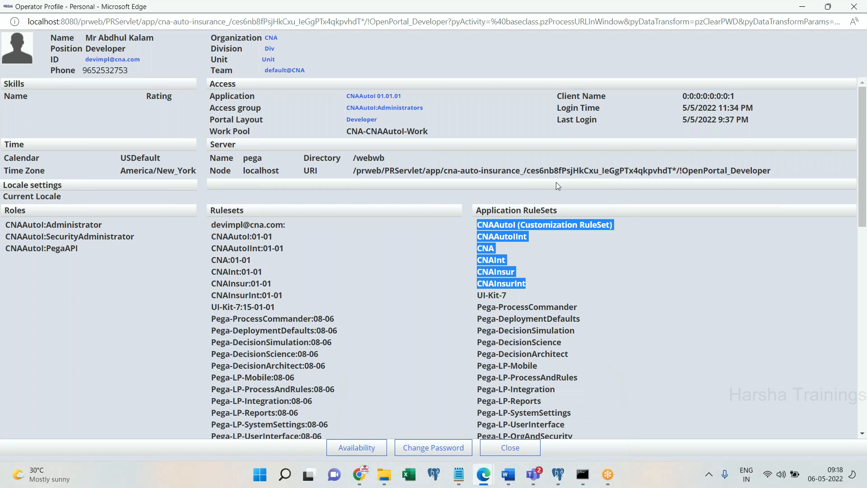
mouse_move(483, 474)
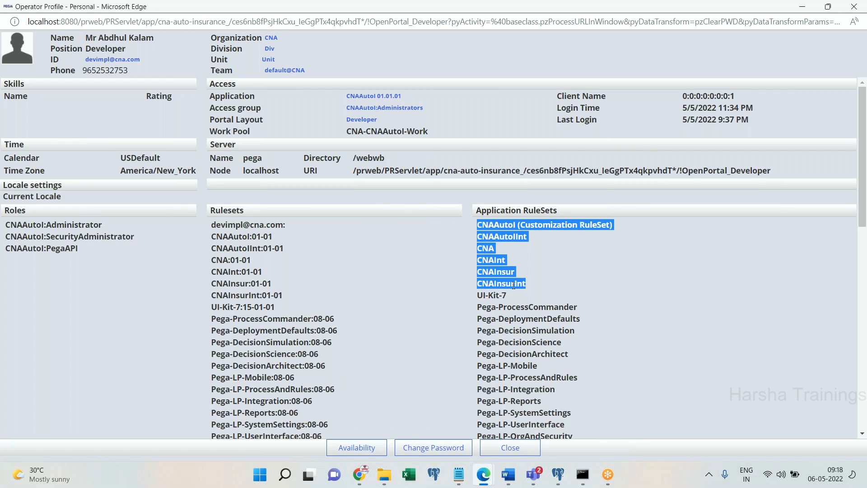
mouse_move(534, 299)
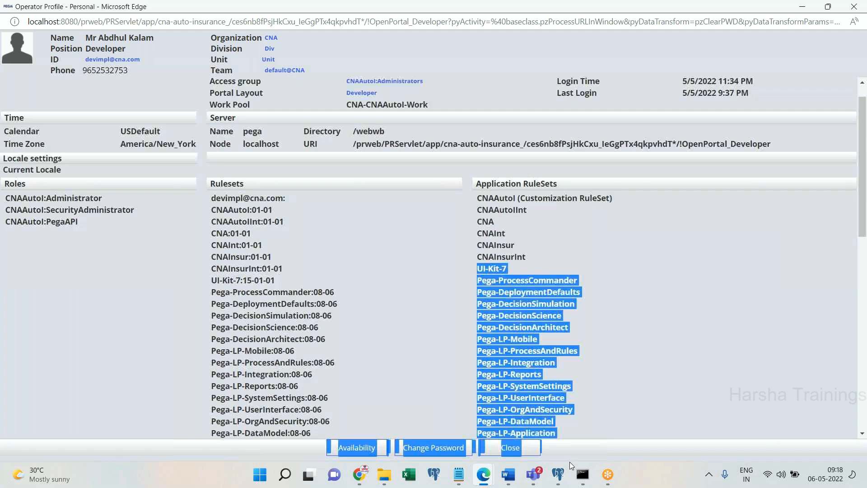
scroll(down, 3)
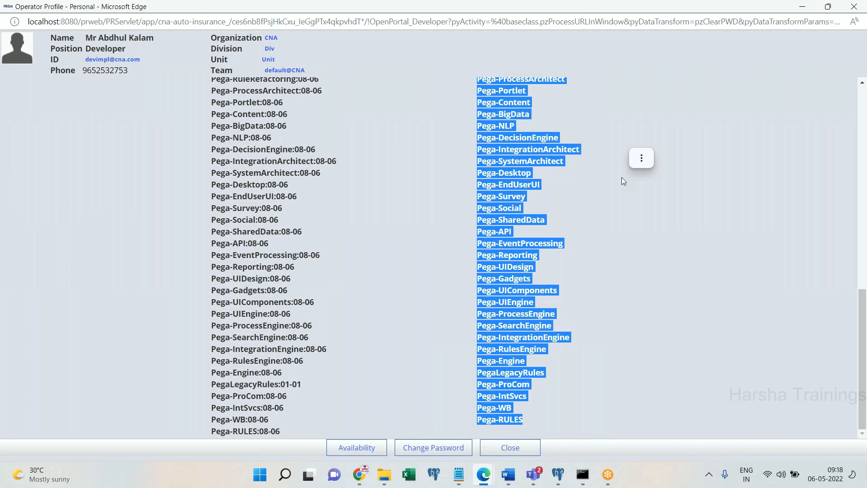